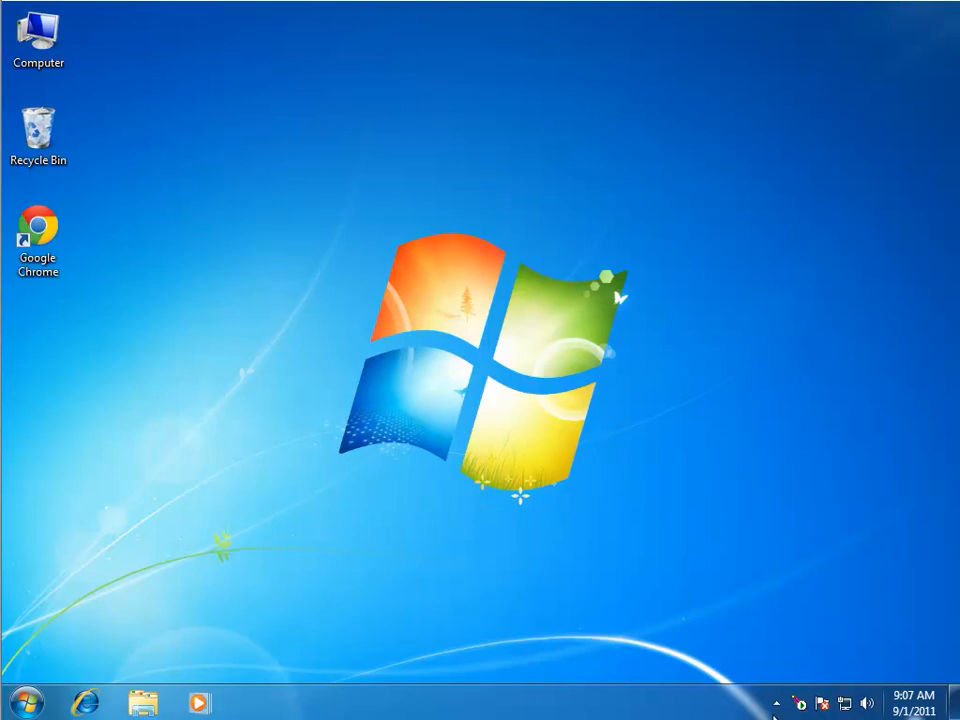
pyautogui.moveTo(56, 616)
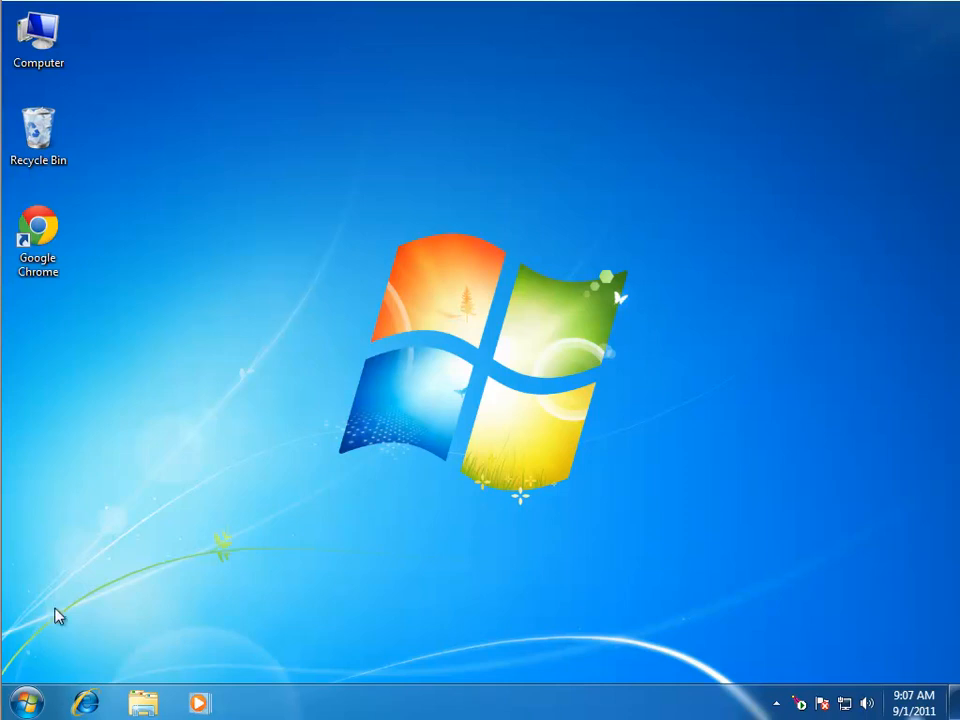
# Launch Google Chrome from the desktop, landing on the Google home page
pyautogui.click(40, 240)
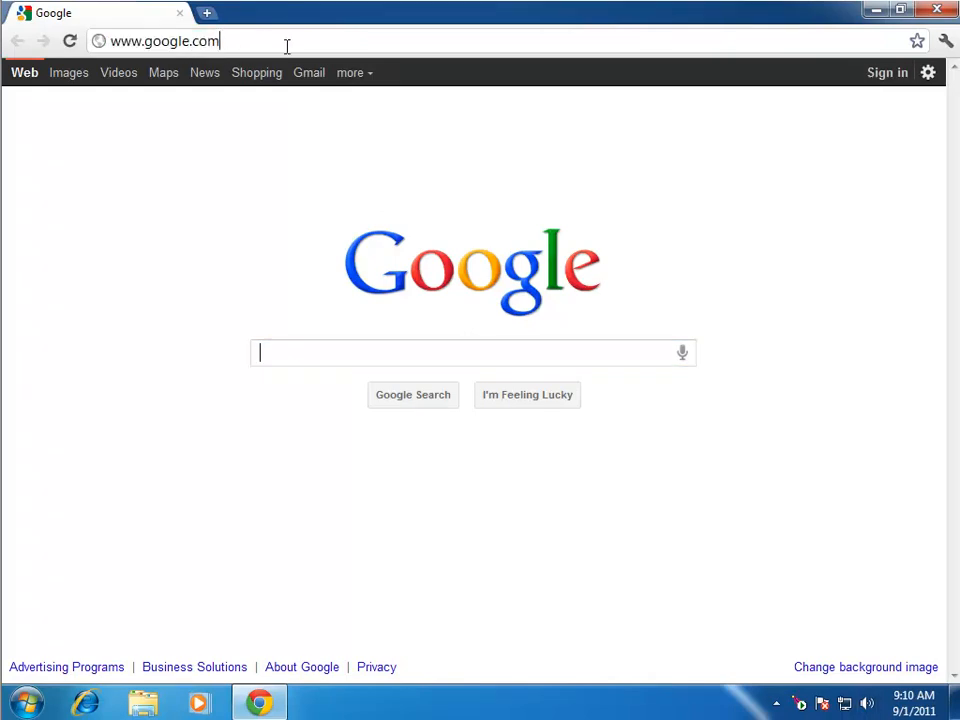
pyautogui.write(':80')
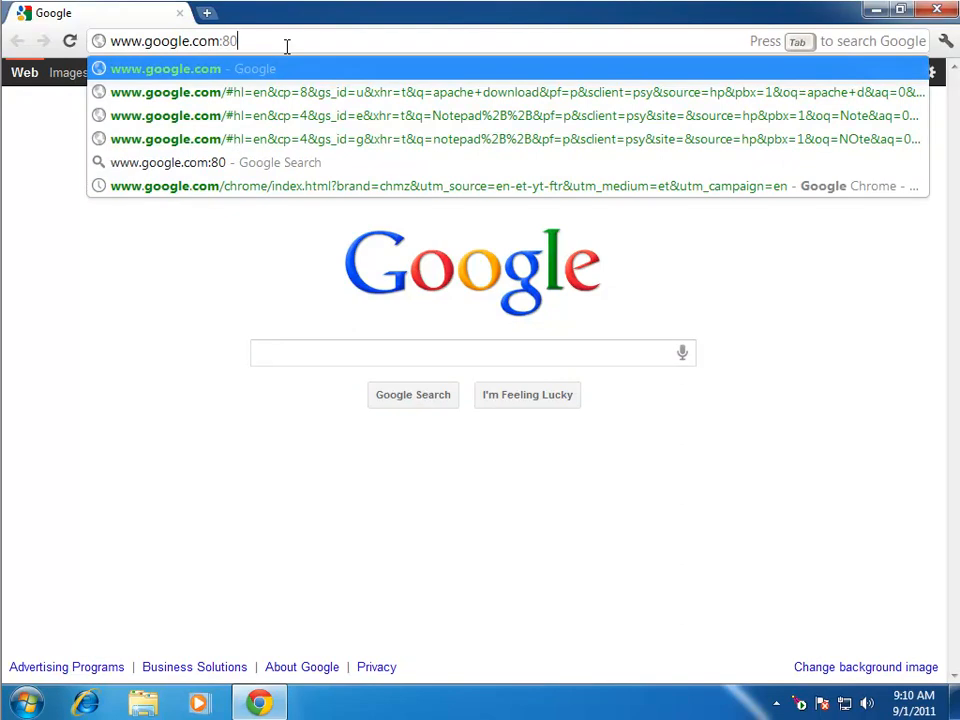
pyautogui.click(472, 352)
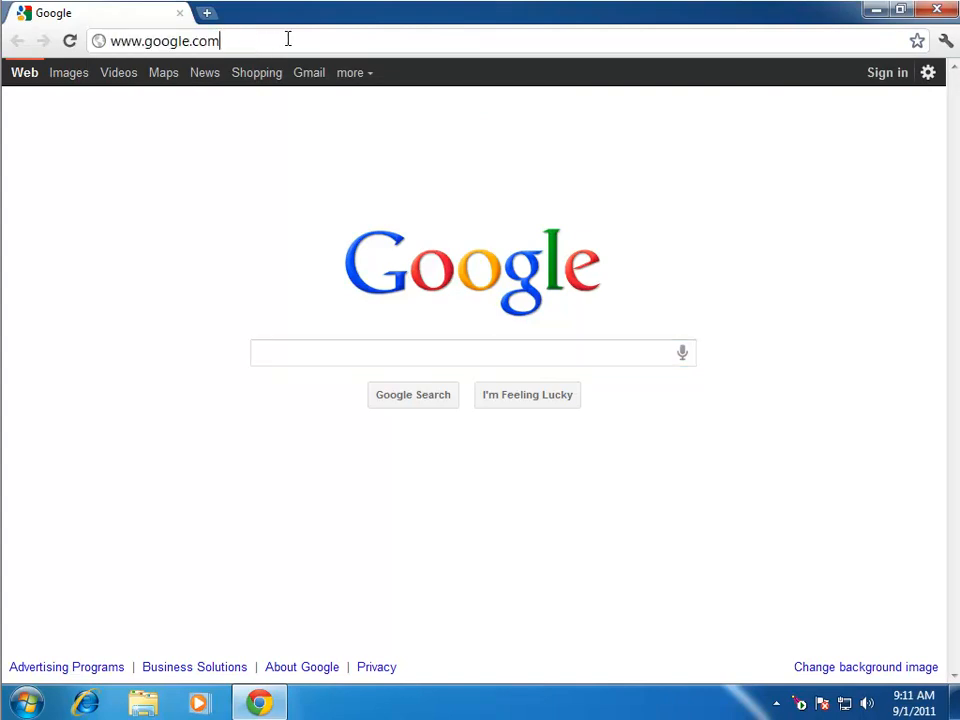
pyautogui.write(':')
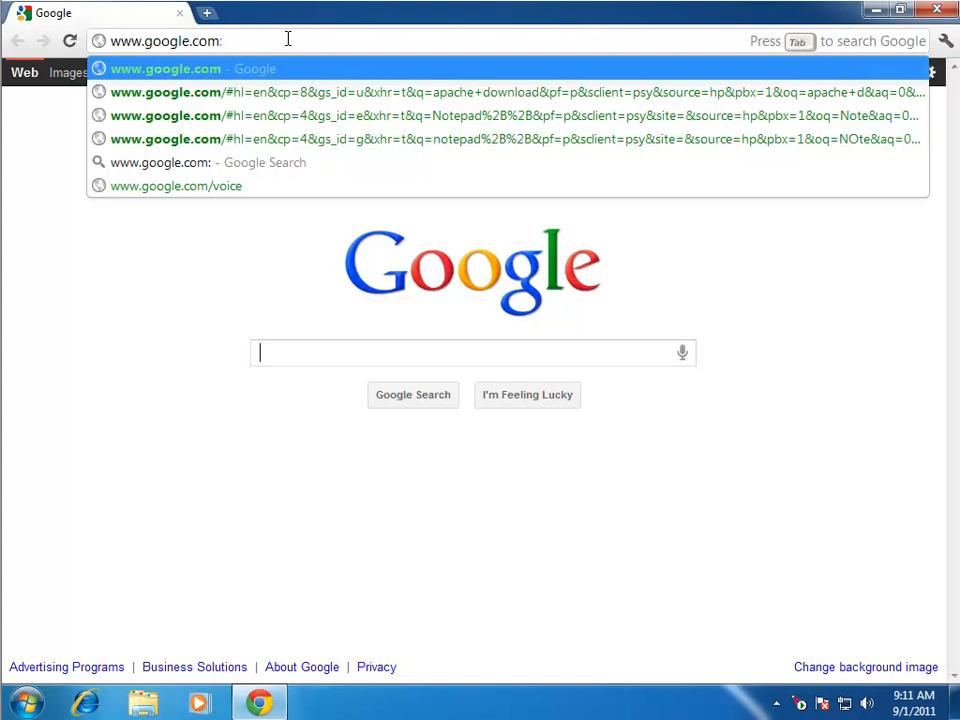
pyautogui.write('530')
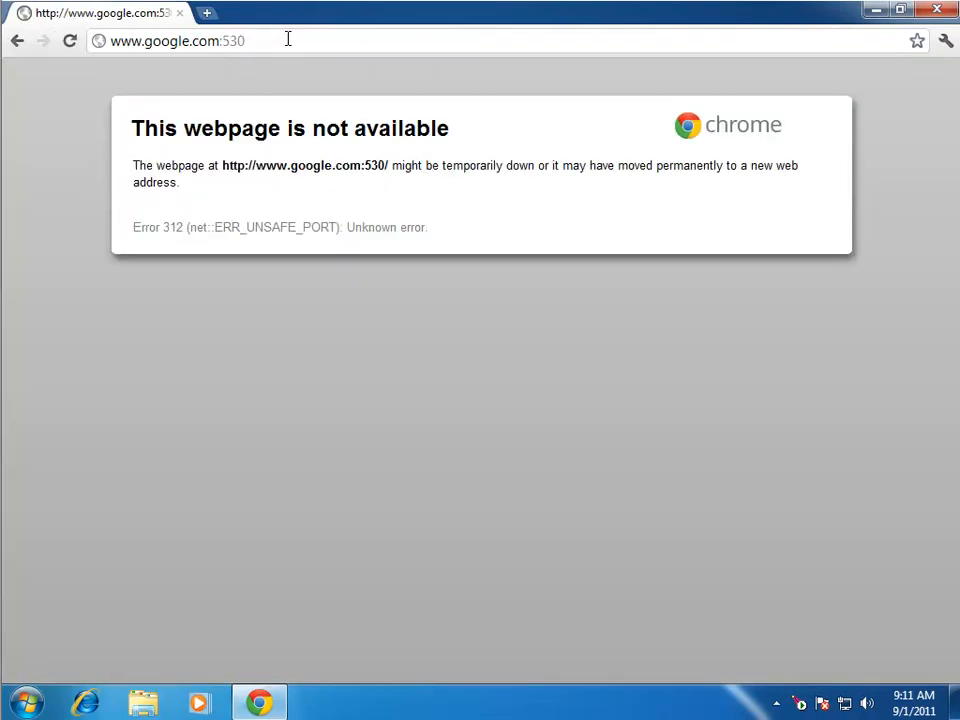
pyautogui.moveTo(258, 212)
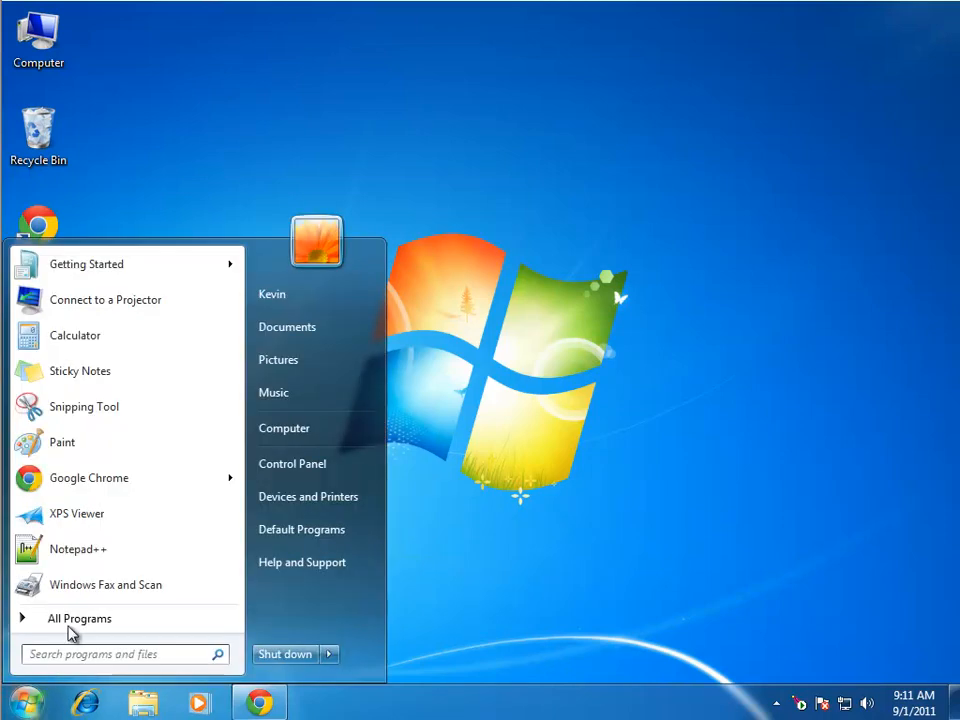
# Launch Notepad++ and load httpd.conf from the Apache2.2 conf folder
pyautogui.rightClick(78, 548)
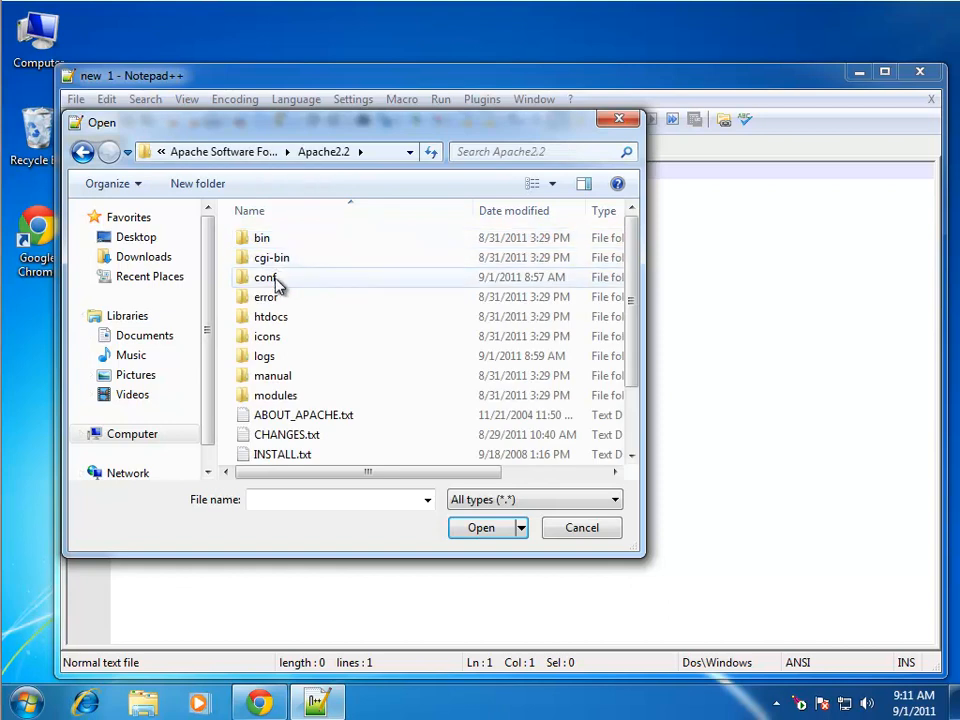
pyautogui.doubleClick(268, 276)
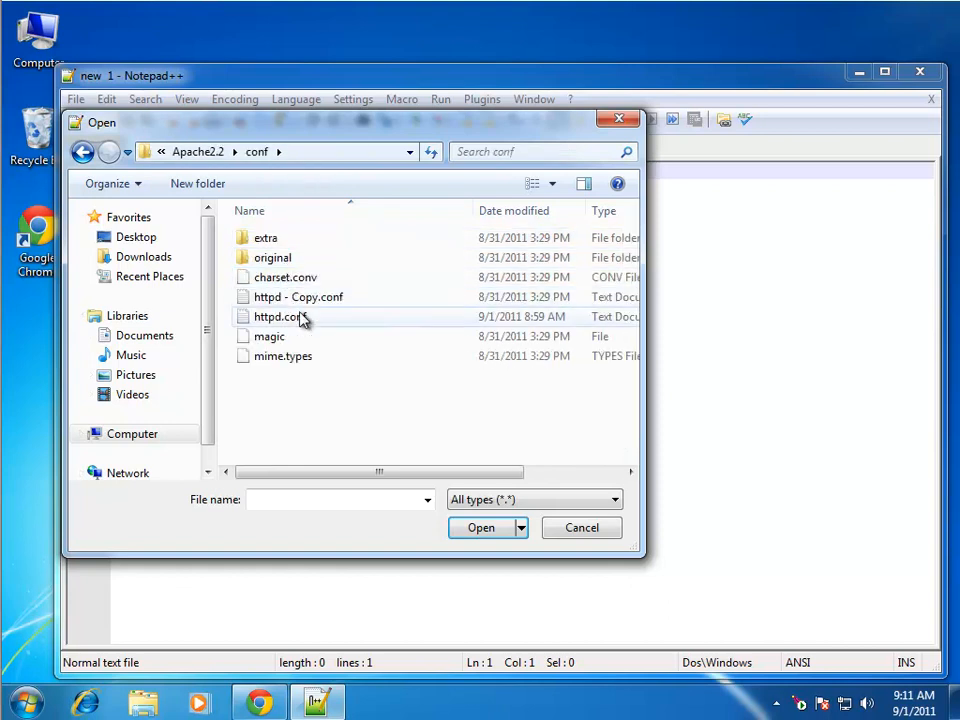
pyautogui.doubleClick(276, 316)
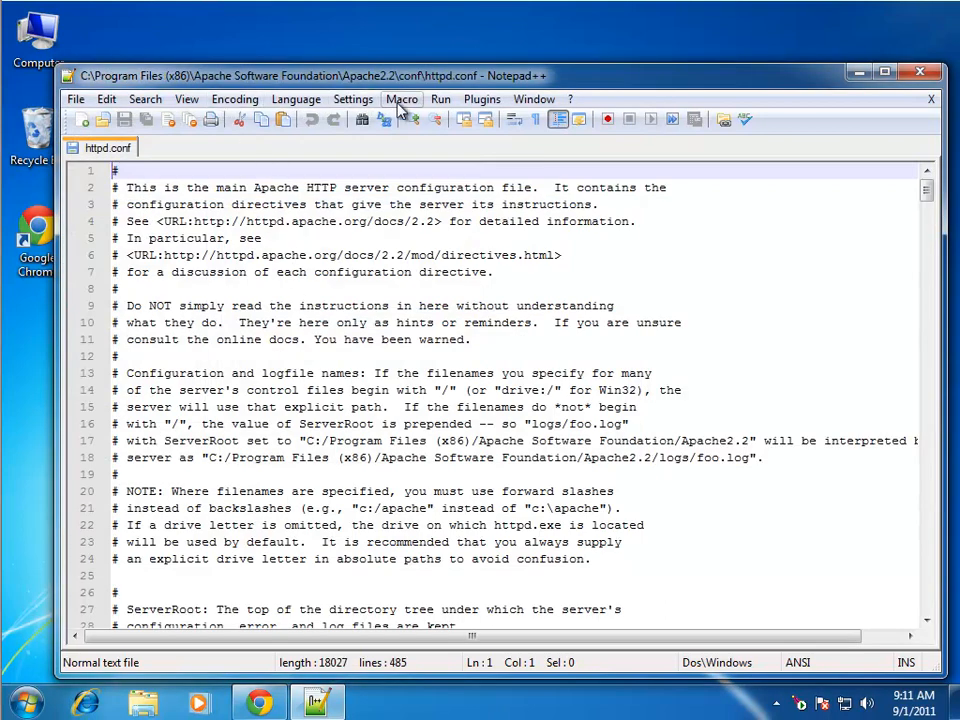
# Change the Listen line to port 530, save, and restart the Apache2.2 service
pyautogui.click(296, 98)
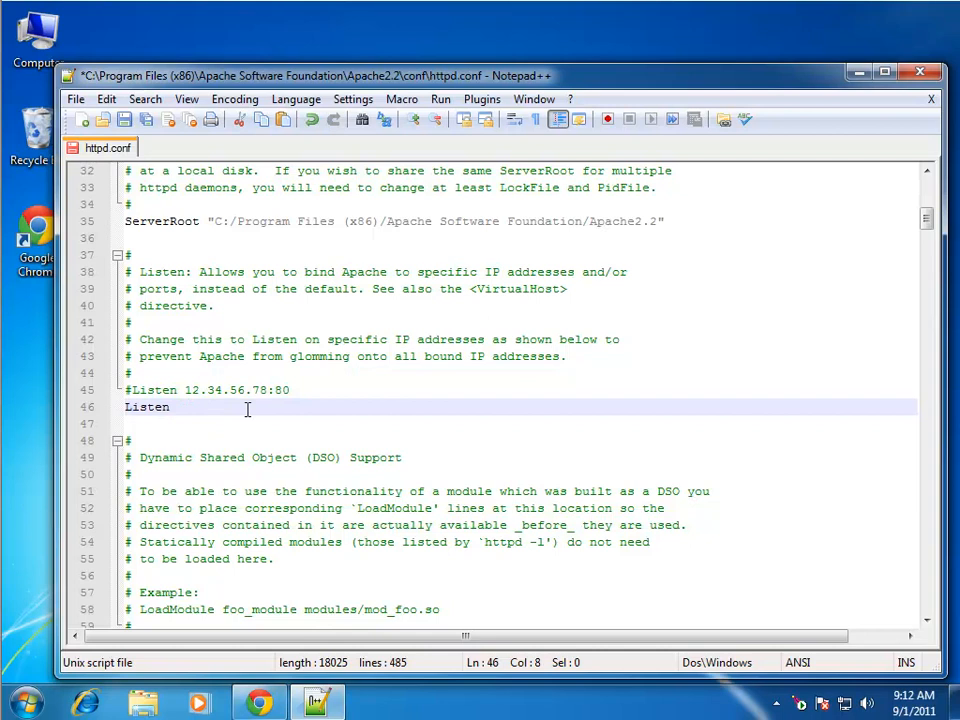
pyautogui.scroll(-3)
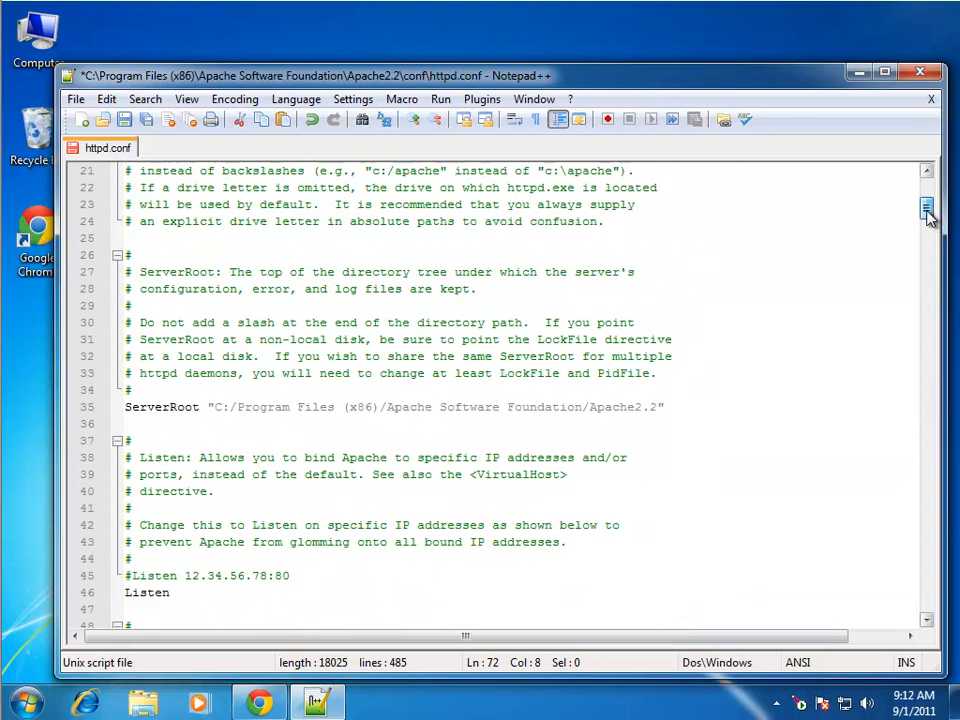
pyautogui.scroll(-3)
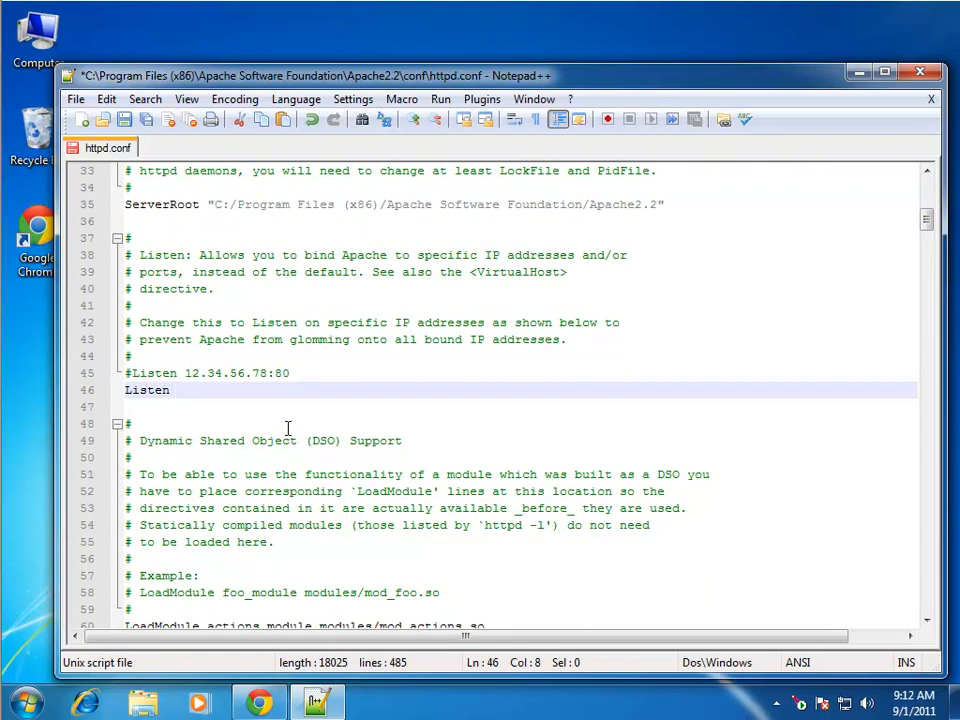
pyautogui.write('530')
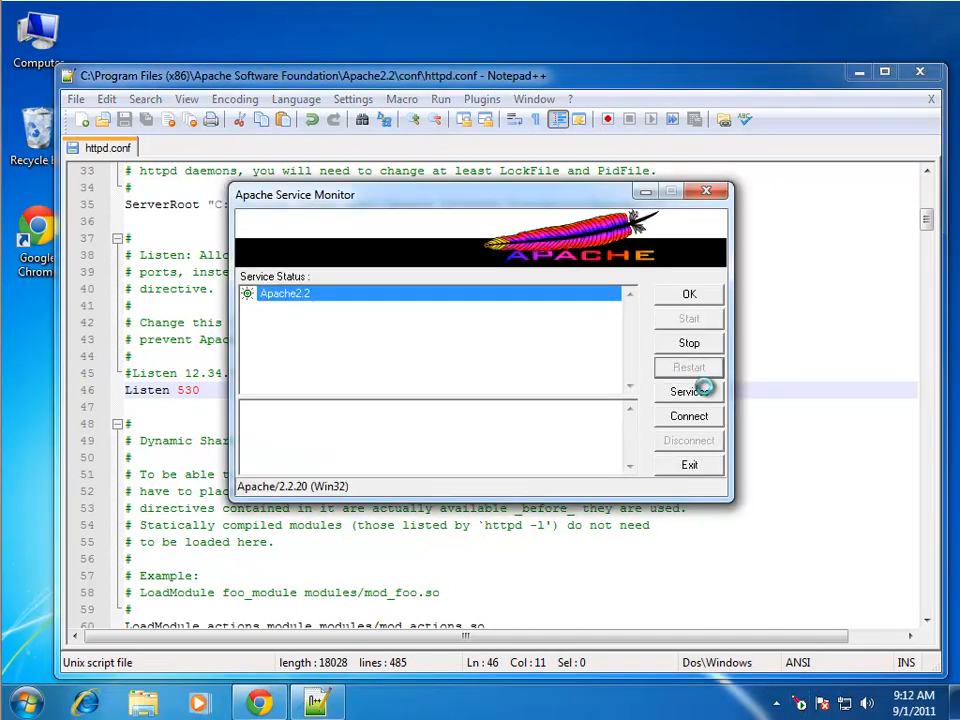
pyautogui.click(688, 368)
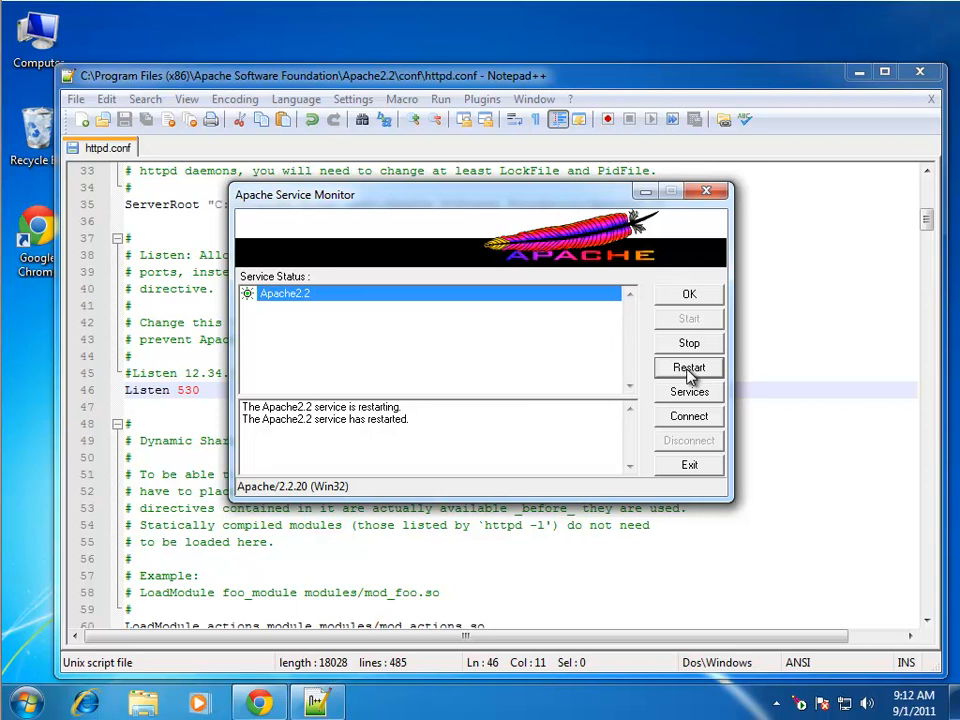
pyautogui.moveTo(688, 378)
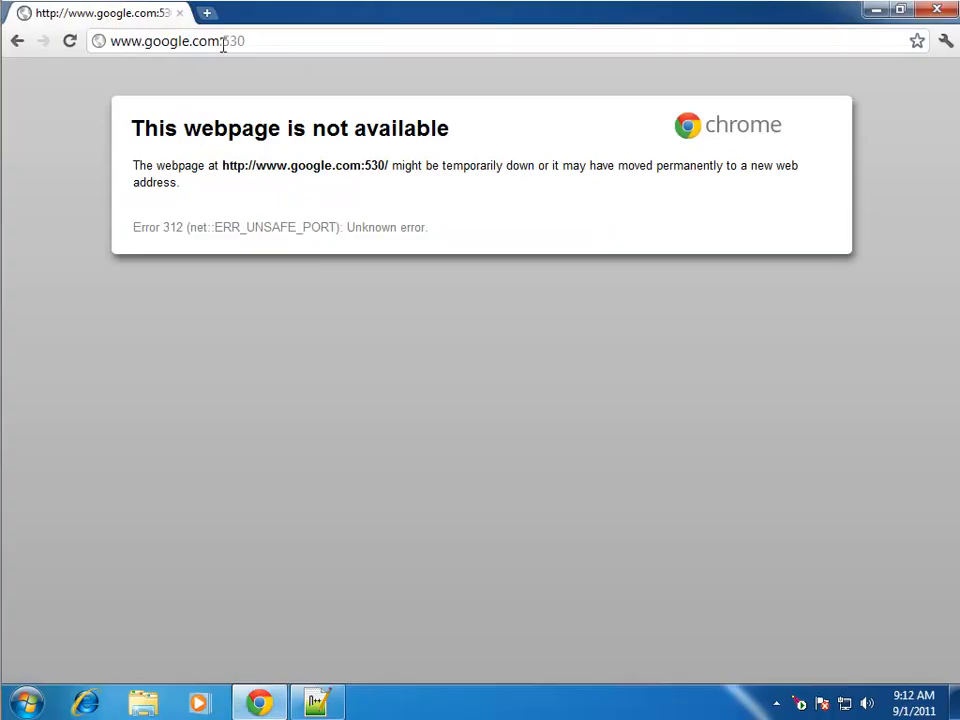
# Load localhost:530 in Chrome, reaching the ERR_UNSAFE_PORT error page
pyautogui.write('localhost/')
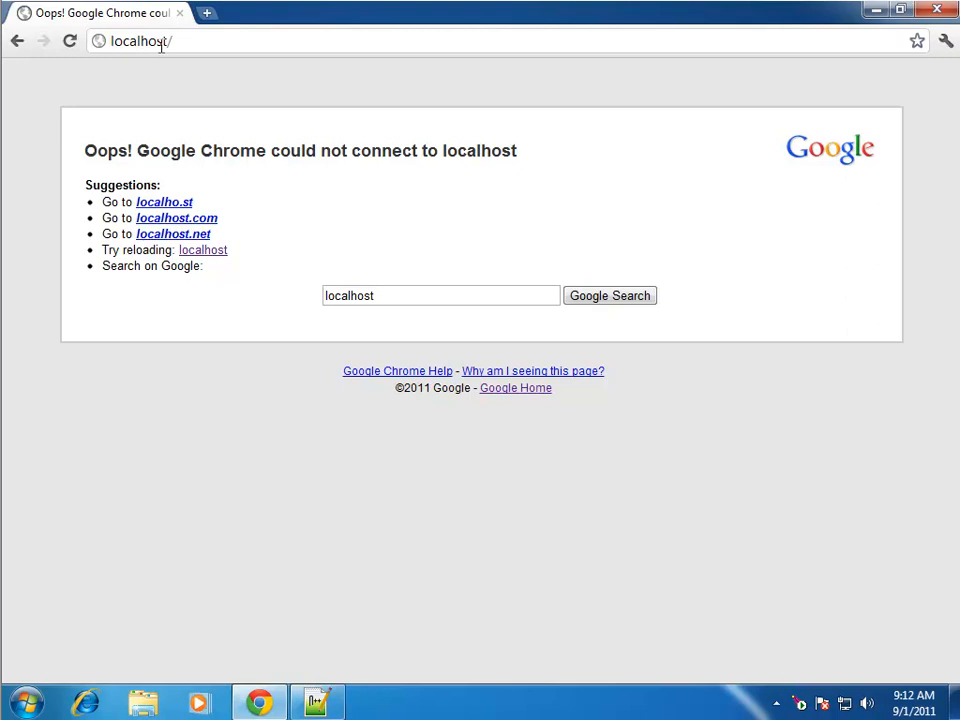
pyautogui.click(140, 40)
pyautogui.write(':530')
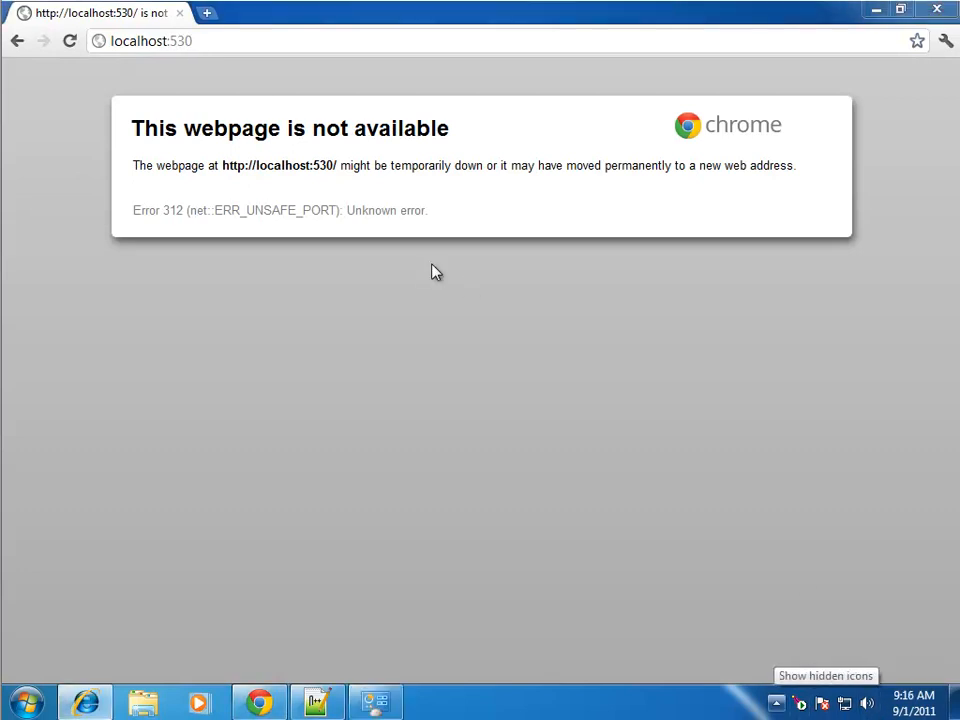
pyautogui.moveTo(168, 40)
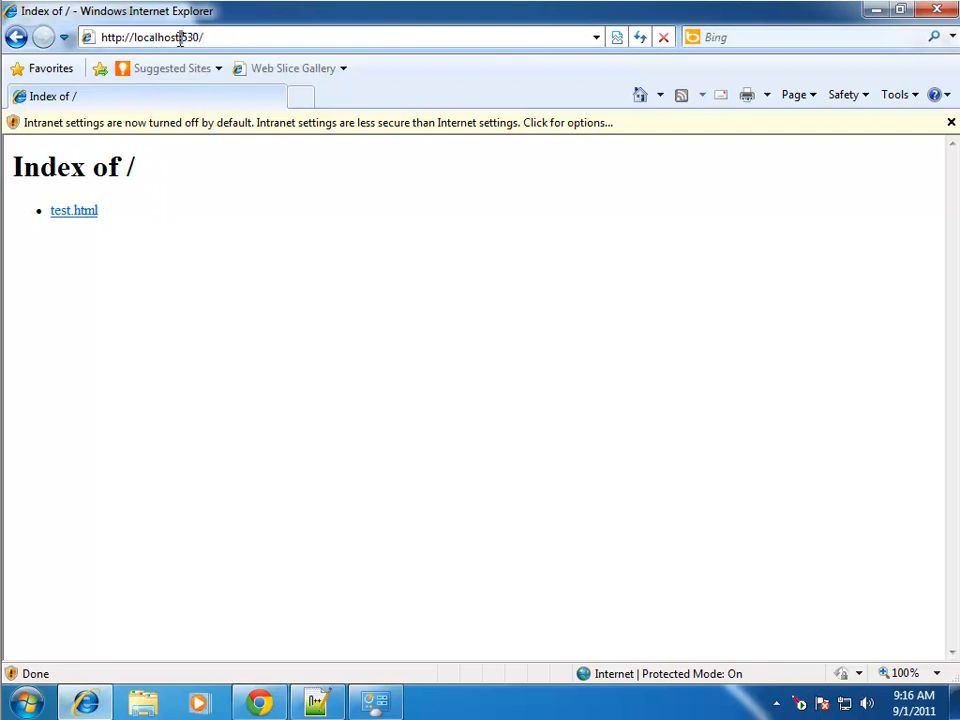
# From the localhost:530 index in Internet Explorer, view test.html showing 'This is cool'
pyautogui.click(74, 210)
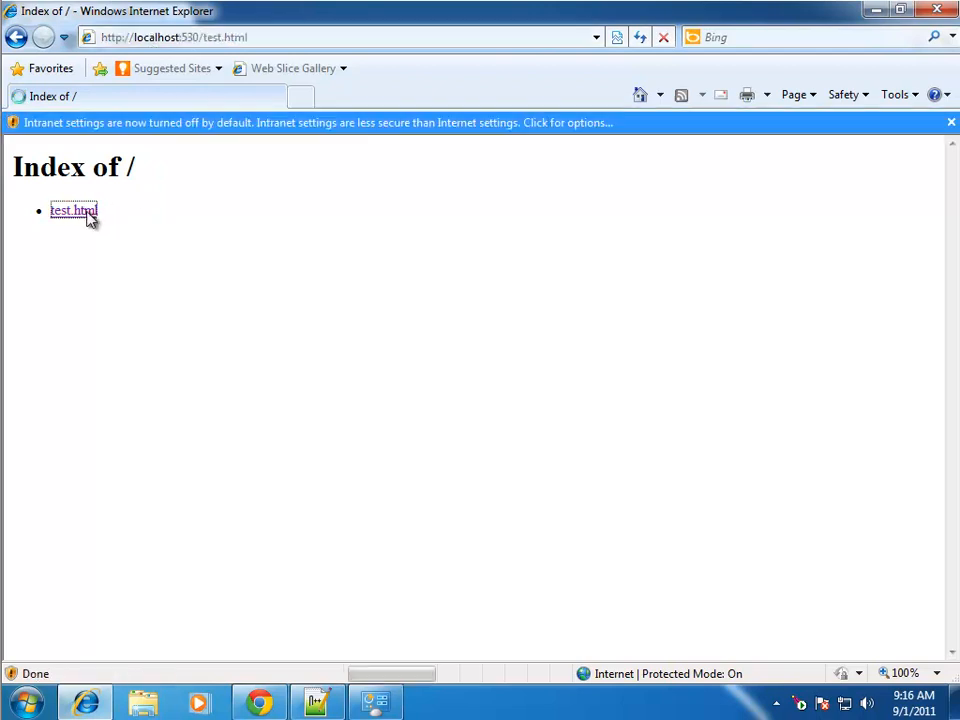
pyautogui.click(72, 210)
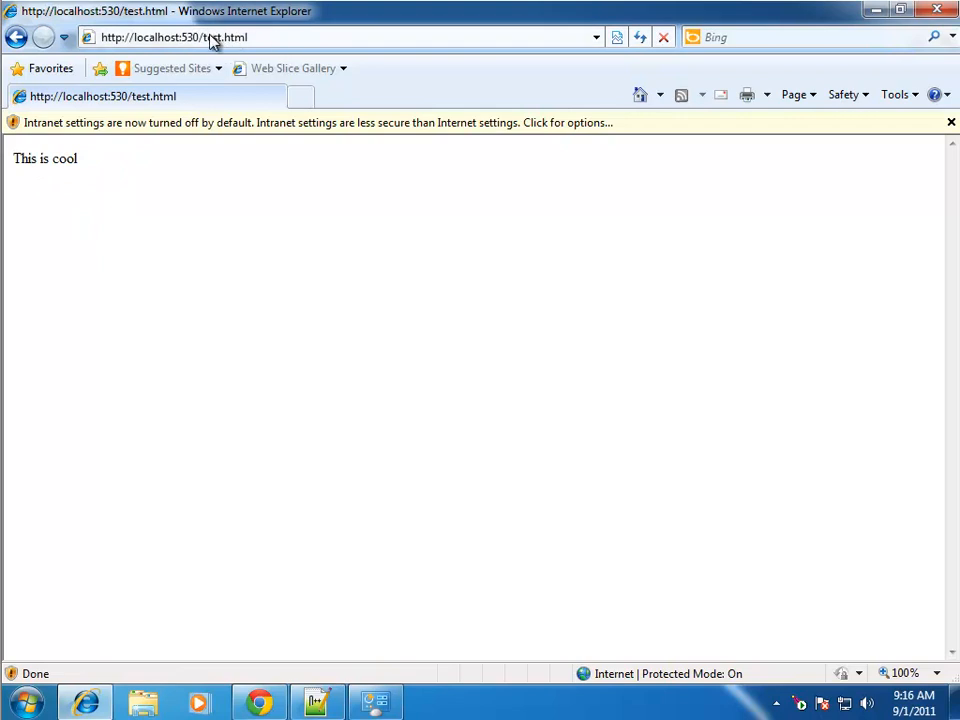
pyautogui.moveTo(184, 42)
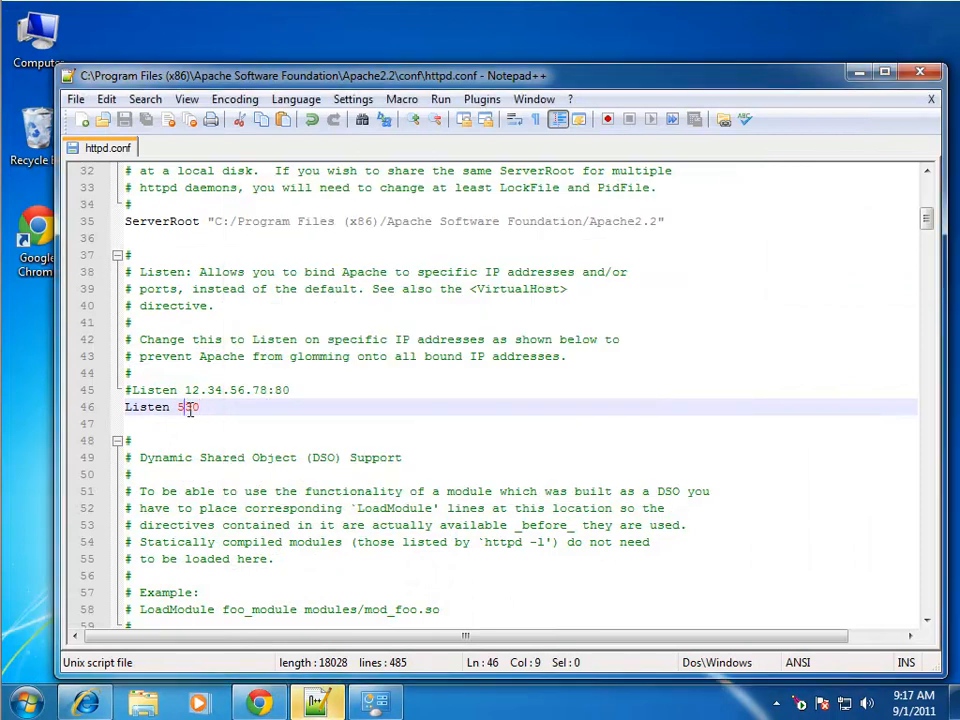
# Restore the Listen line to port 80, save, and restart the Apache2.2 service
pyautogui.press('BackSpace')
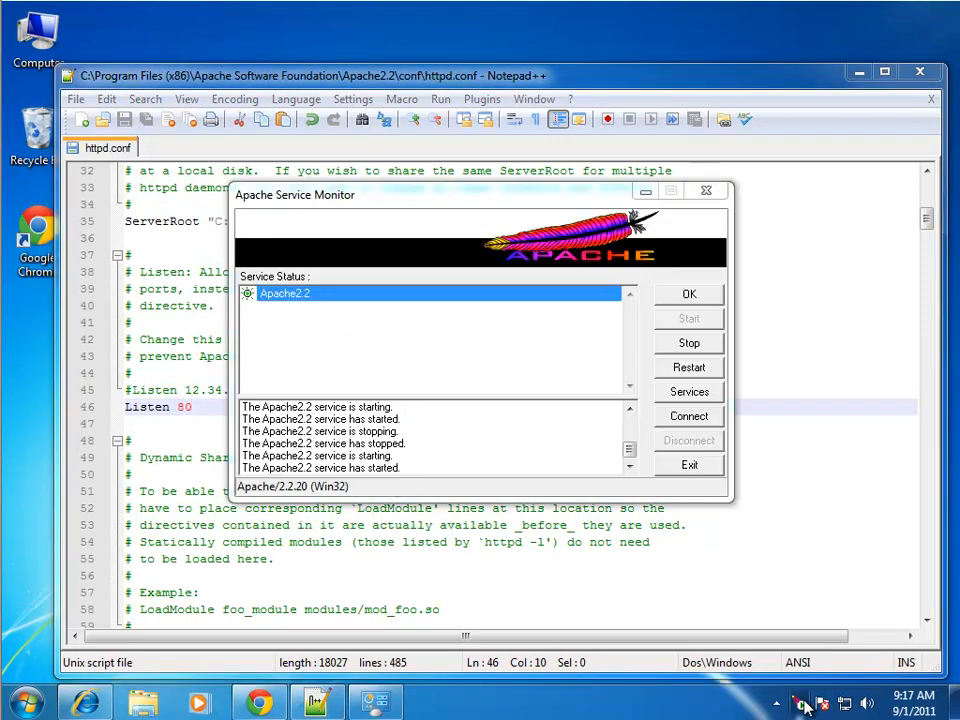
pyautogui.click(688, 368)
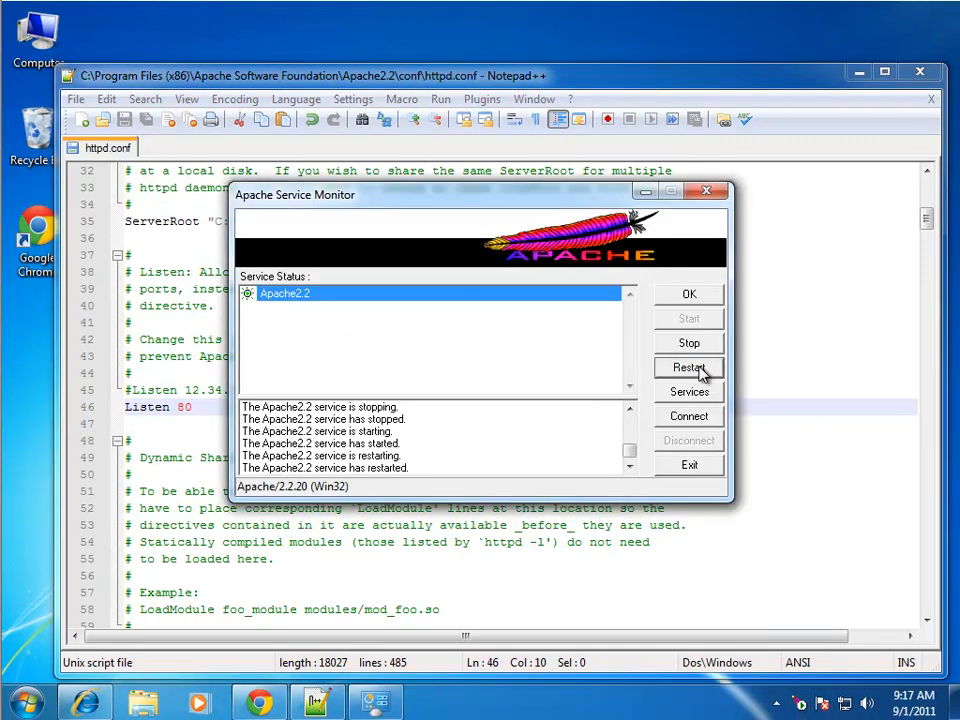